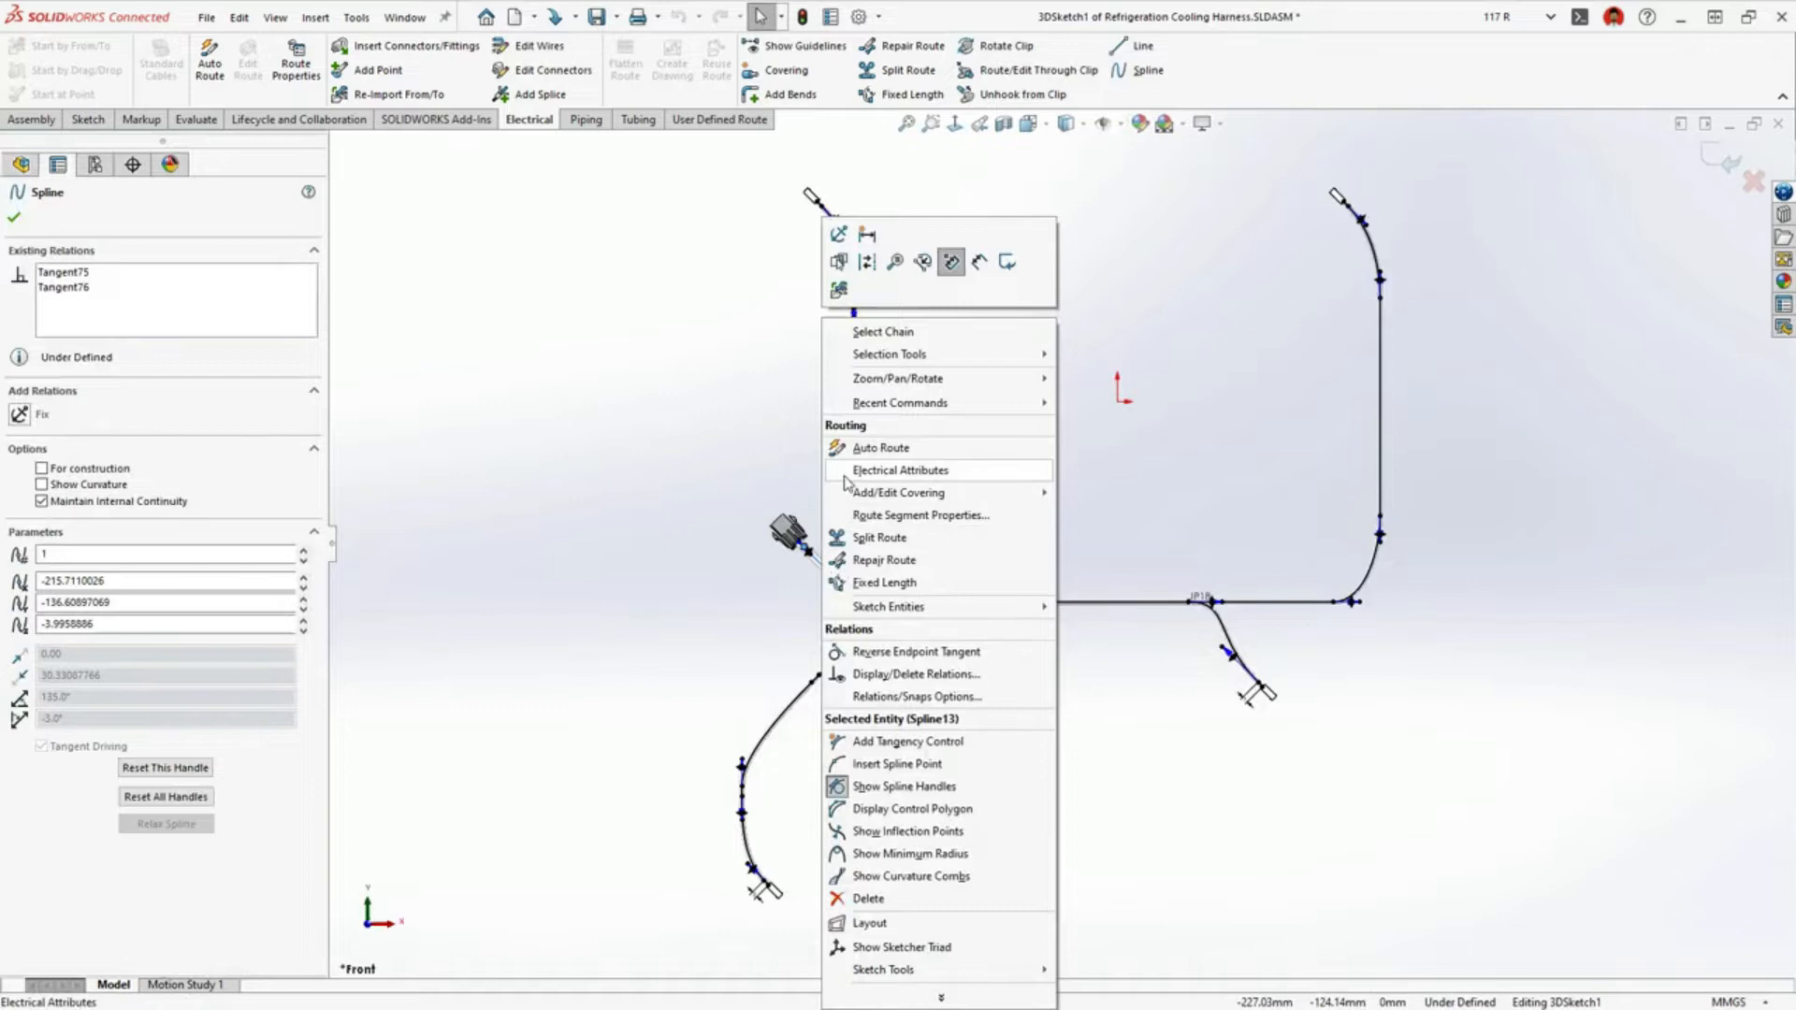
Show the route segment's electrical attributes: 53.96 mm length, 7.16 mm diameter and its wires.
click(900, 470)
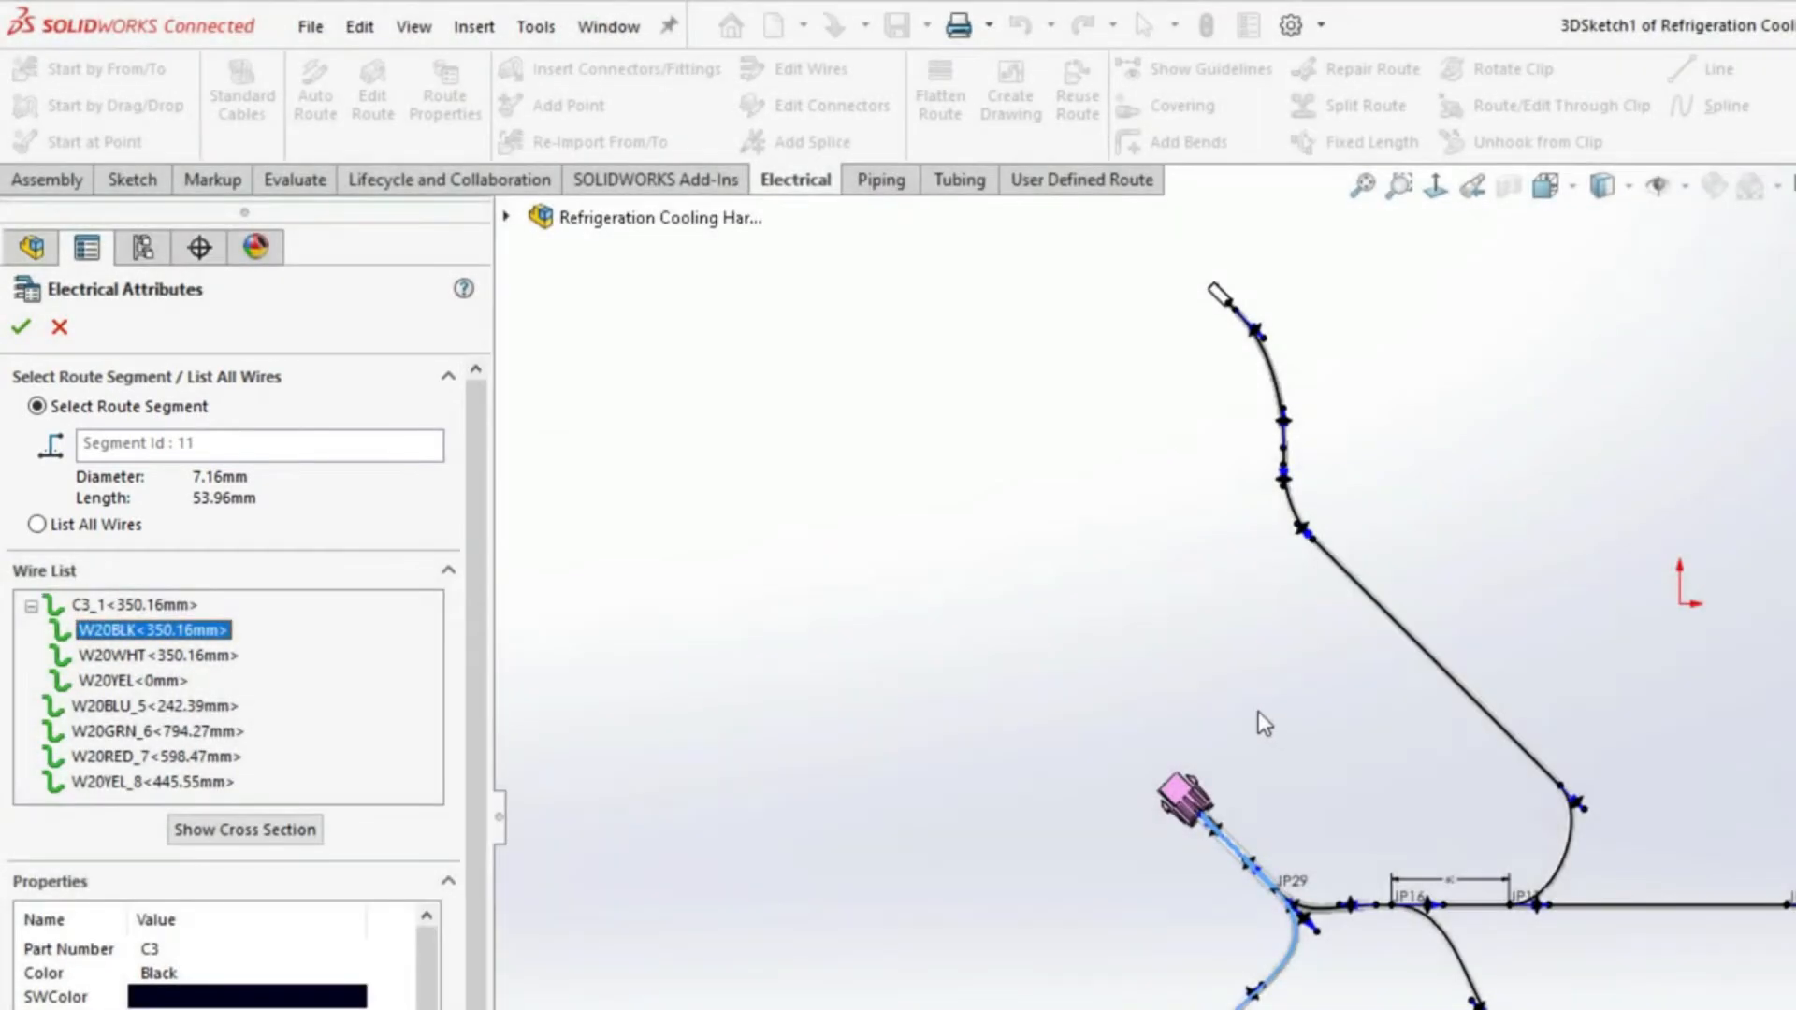
View segment 11's wire cross-section diagram, then dismiss it to reveal the flattened route.
click(244, 829)
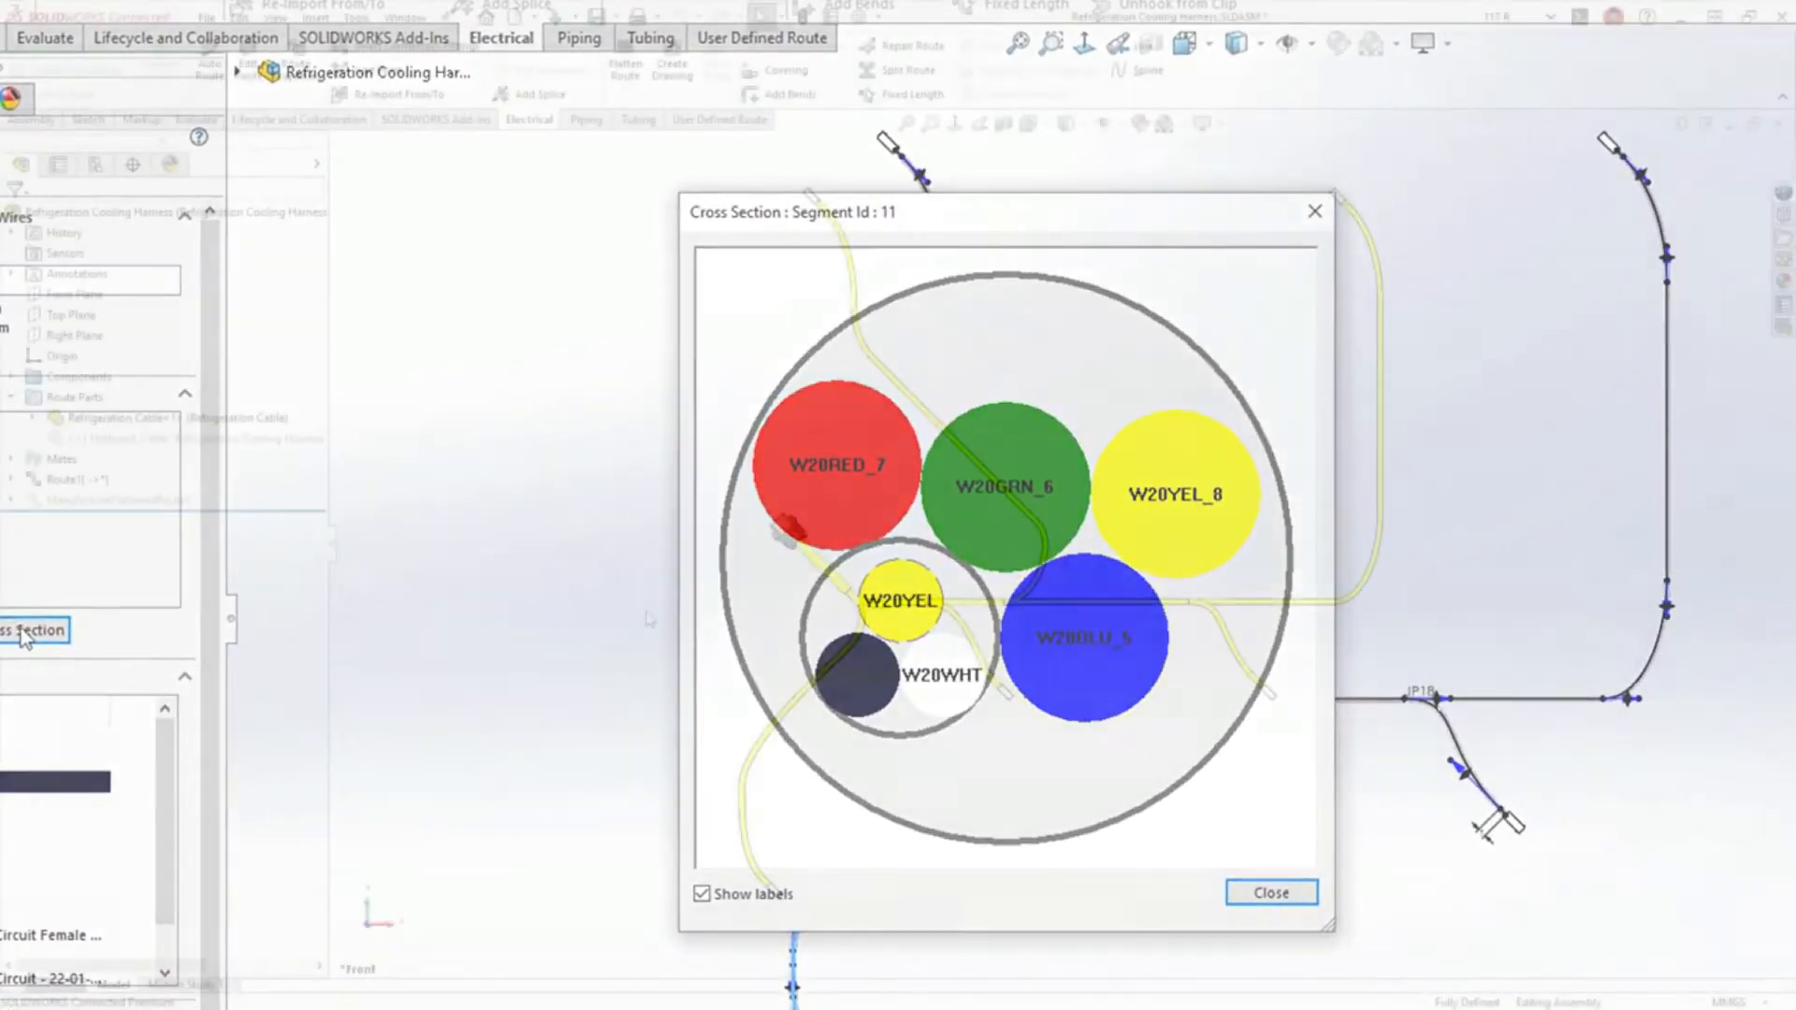
click(1270, 893)
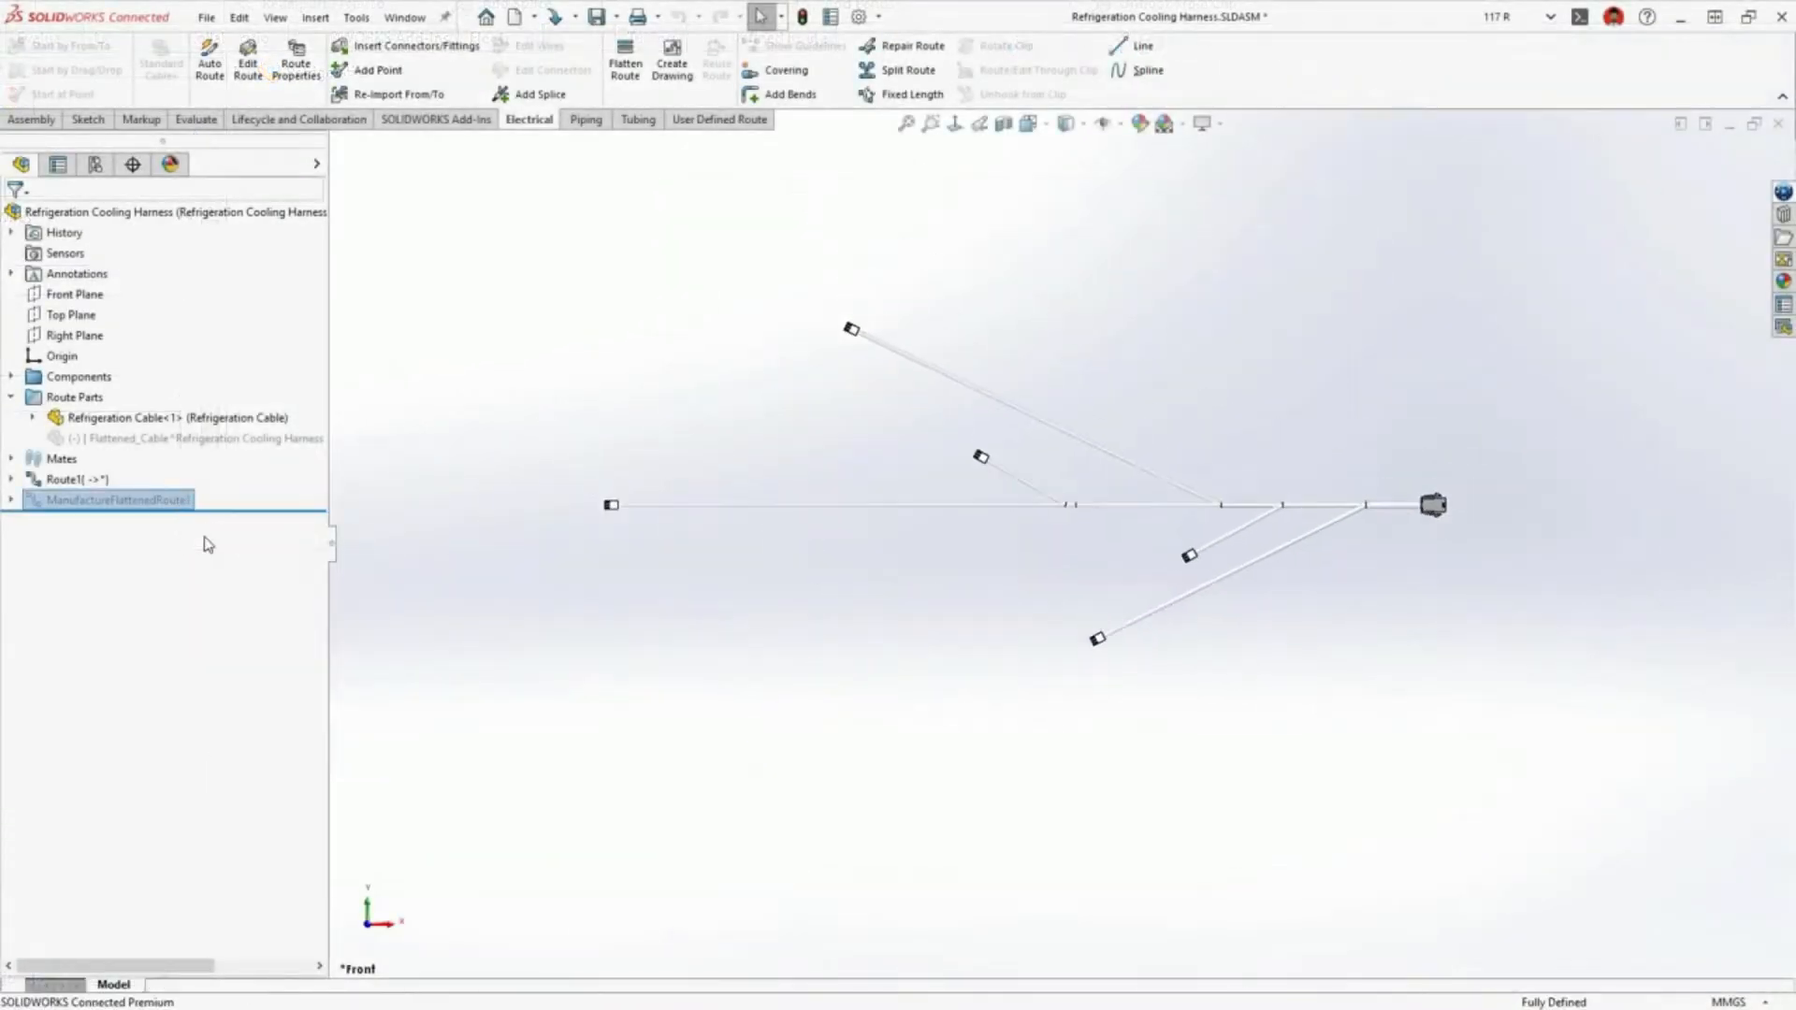
Generate the flattened-harness drawing sheet with Electrical BOM, Cut List and Connector Table kept on.
click(672, 63)
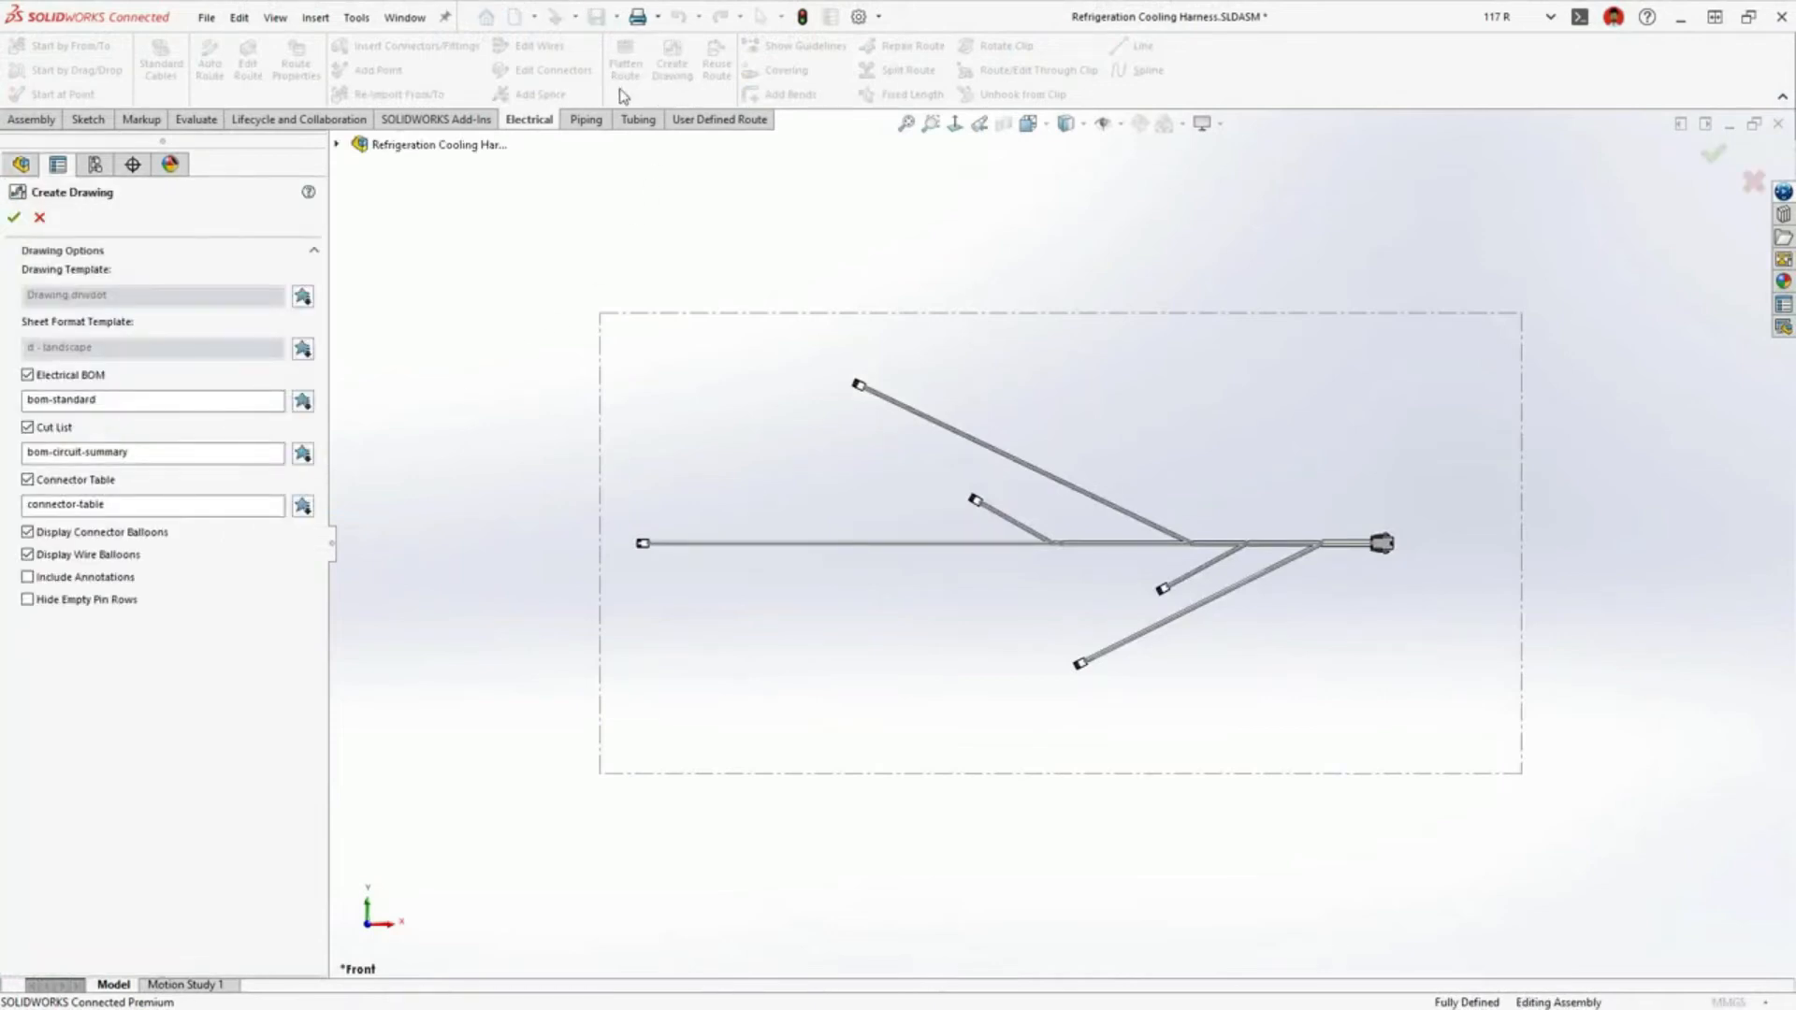
click(13, 217)
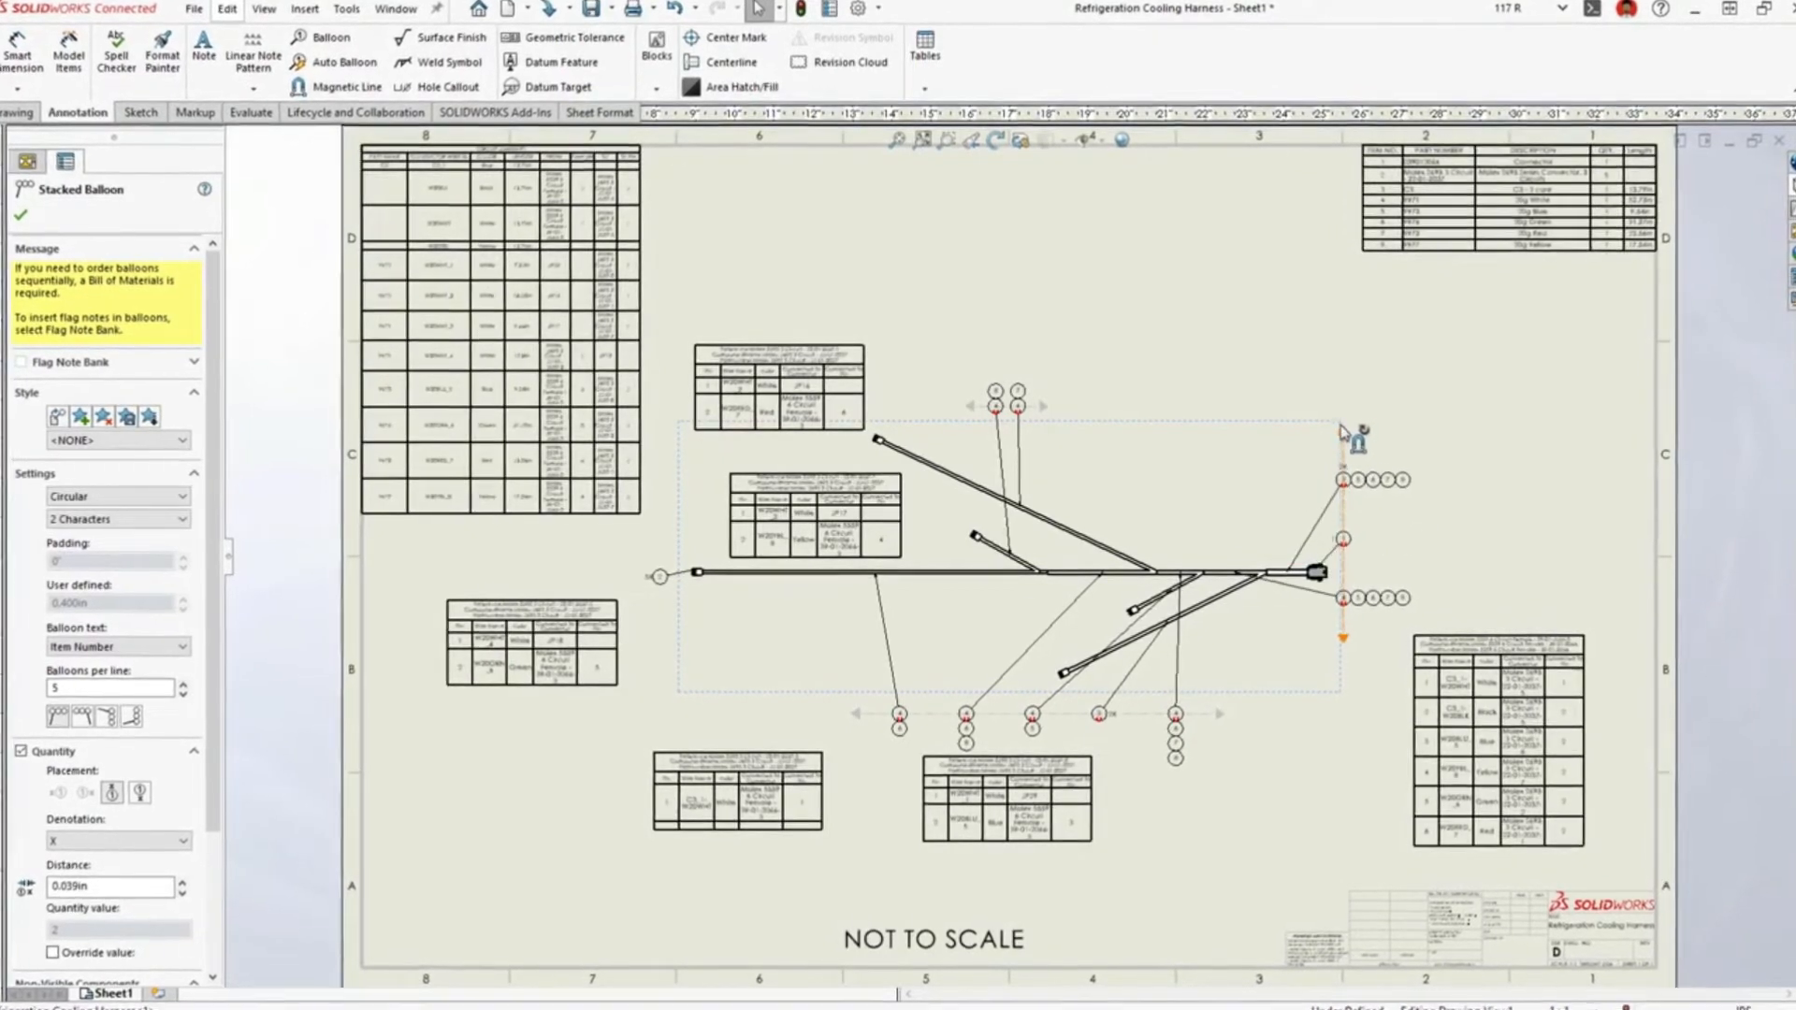
Zoom into the harness drawing toward a connector table for editing.
click(344, 60)
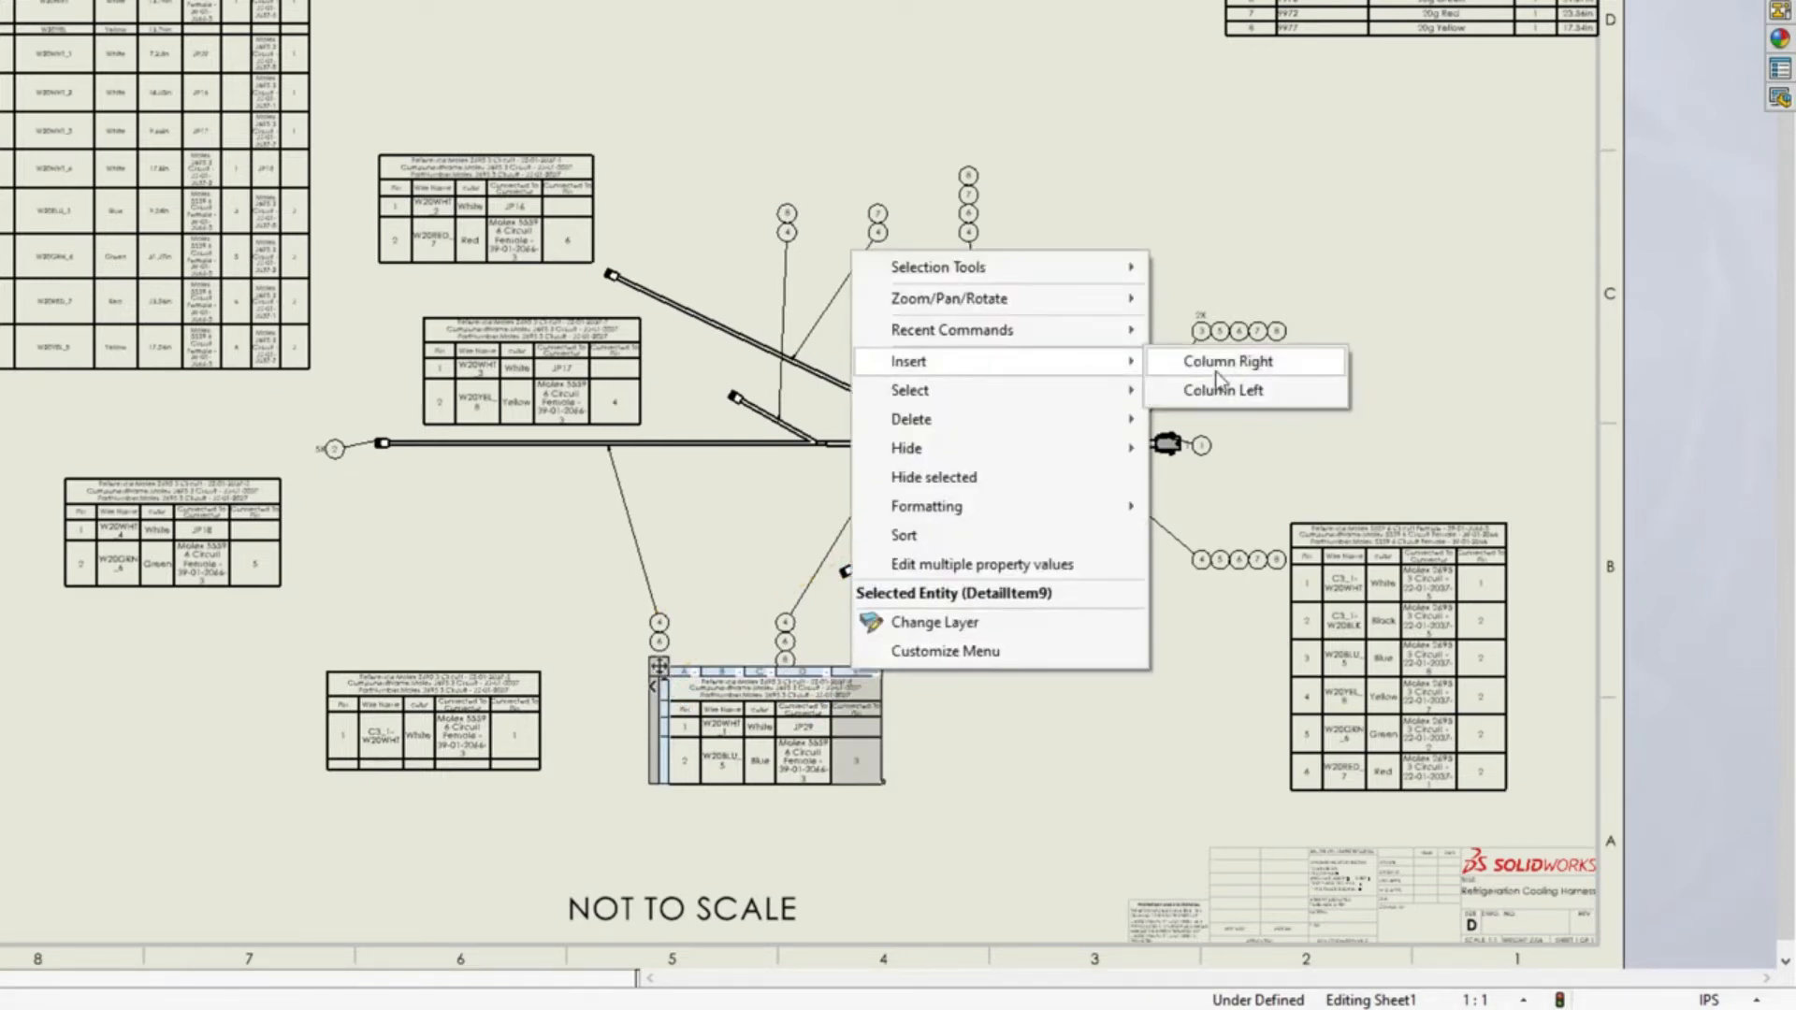
Add an OD column right of the connector table and update all tables with it.
click(1225, 361)
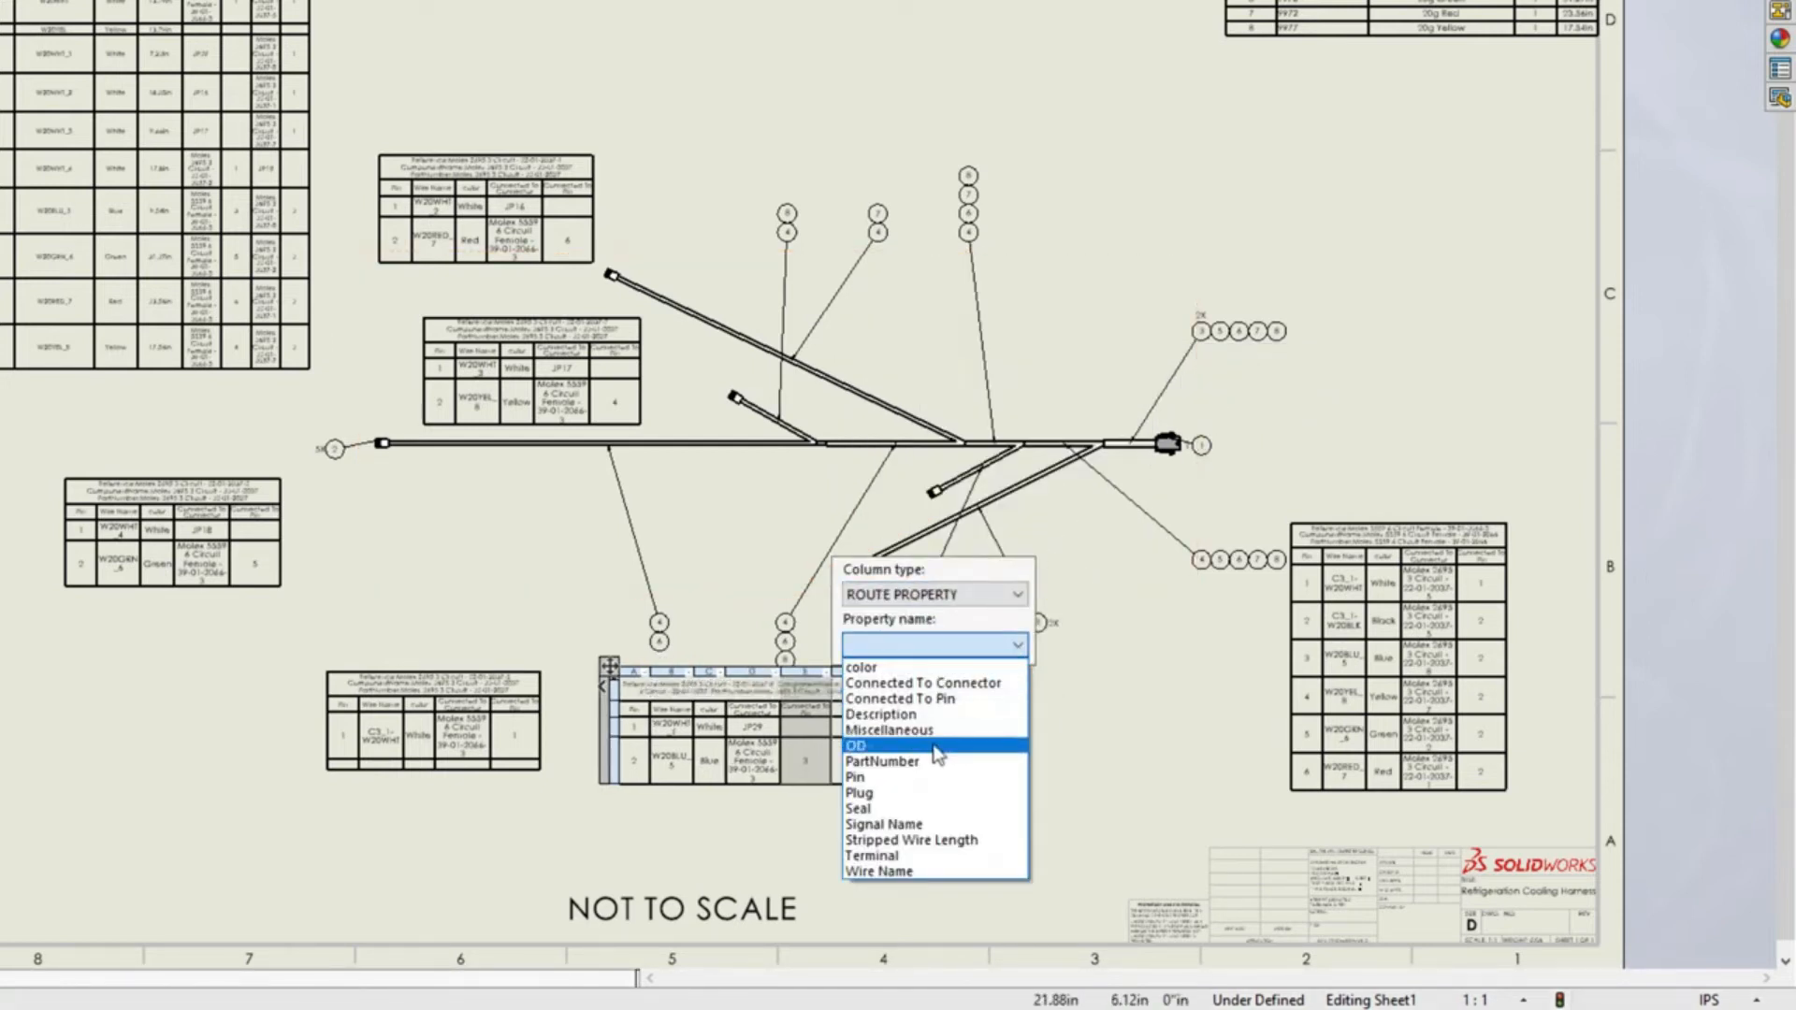
click(855, 747)
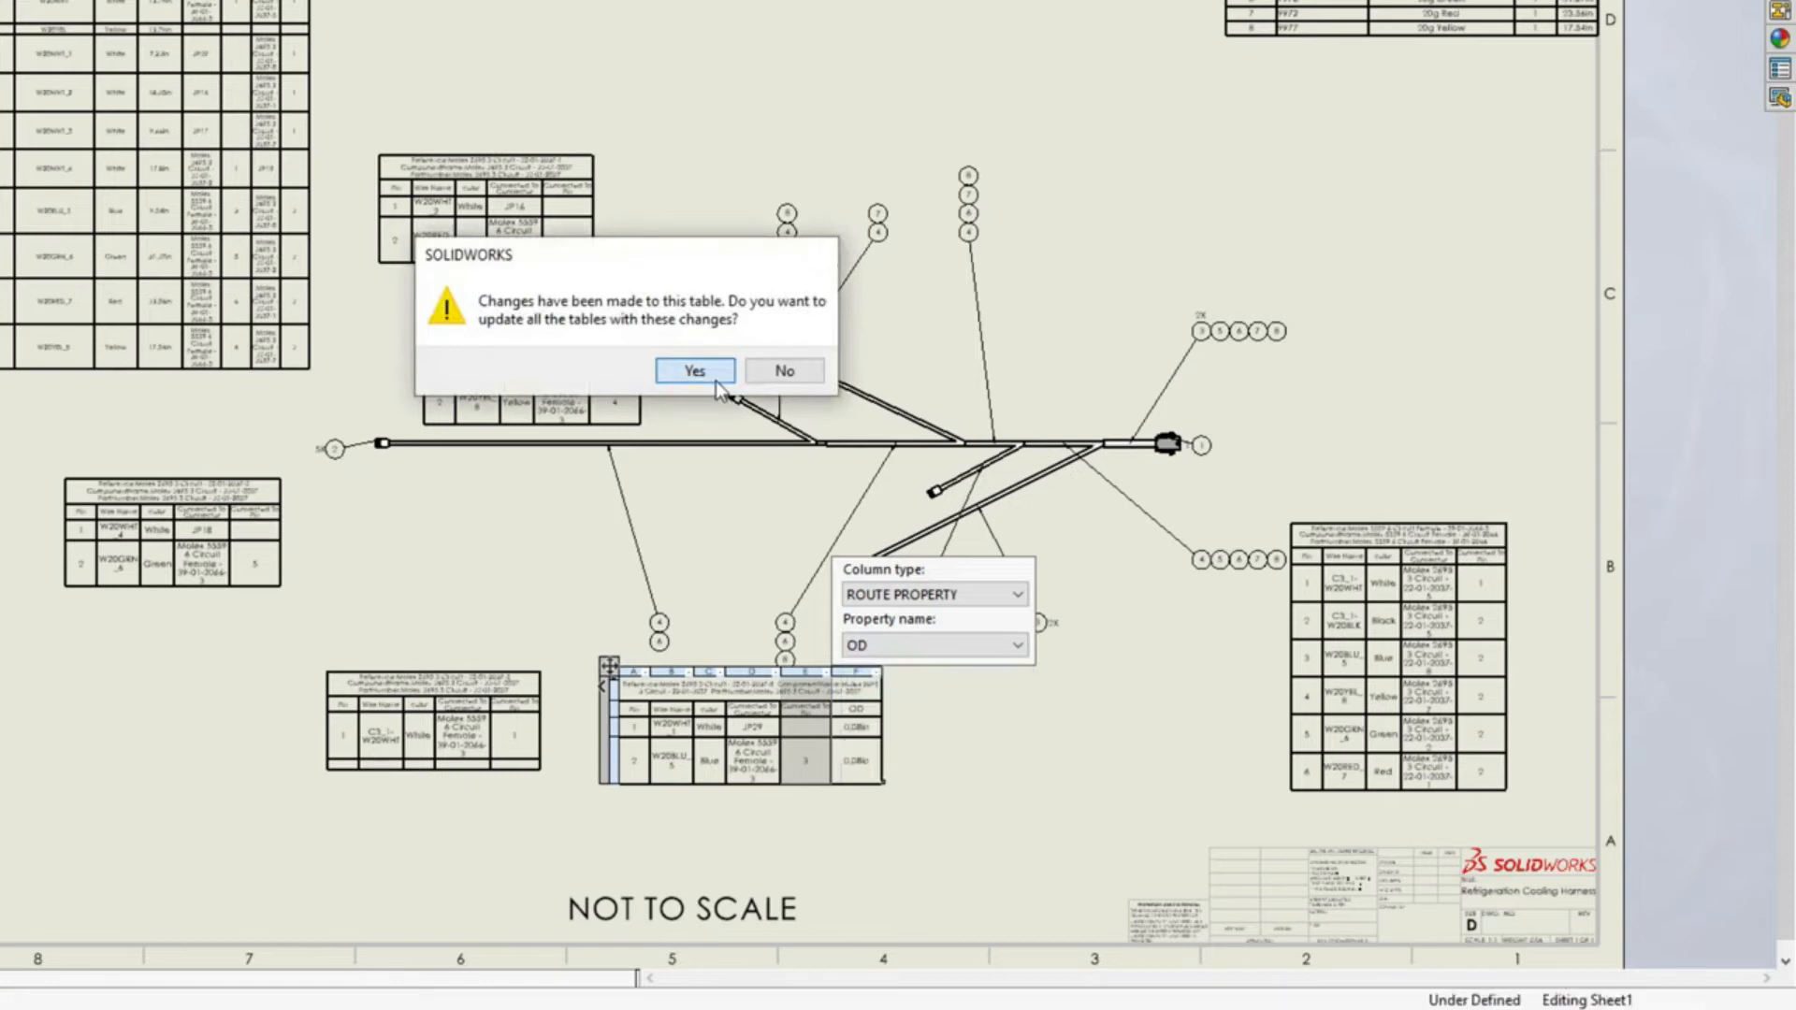
click(692, 371)
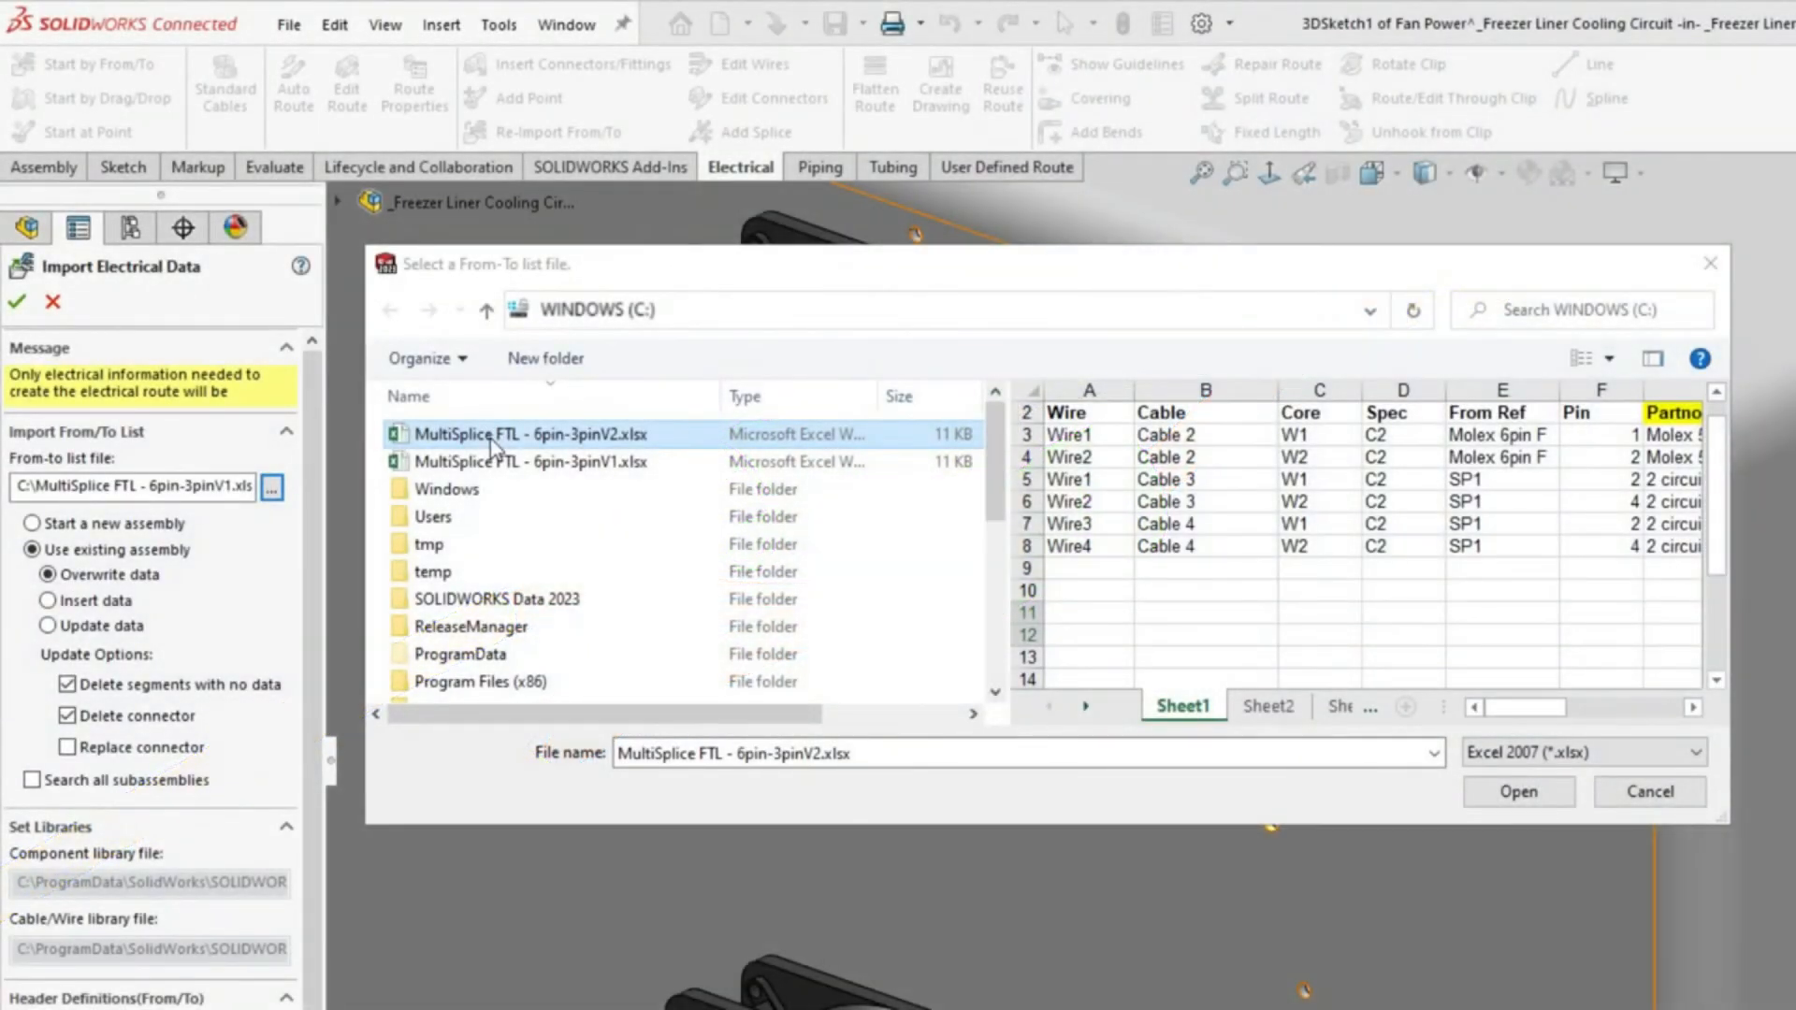
Select MultiSplice FTL - 6pin-3pinV2.xlsx as the from-to list file.
click(1518, 792)
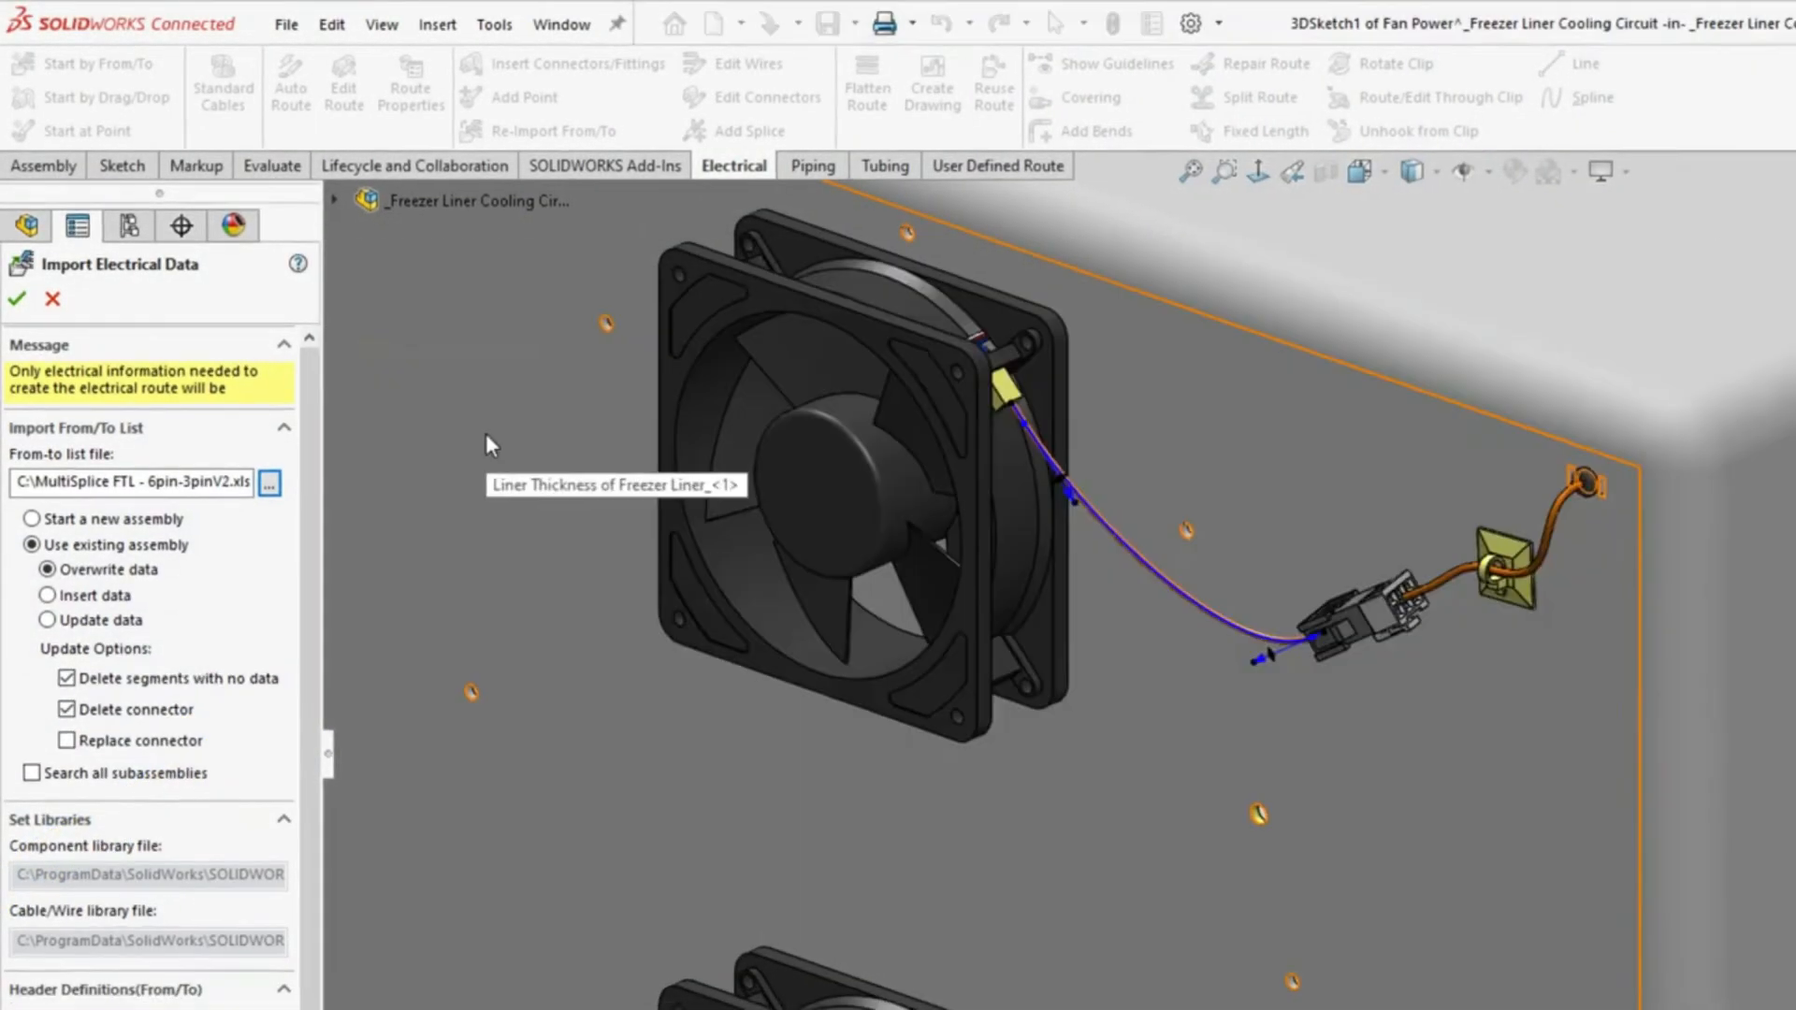
Import the spreadsheet's electrical data, then pick a connector point to begin Auto Route.
click(17, 298)
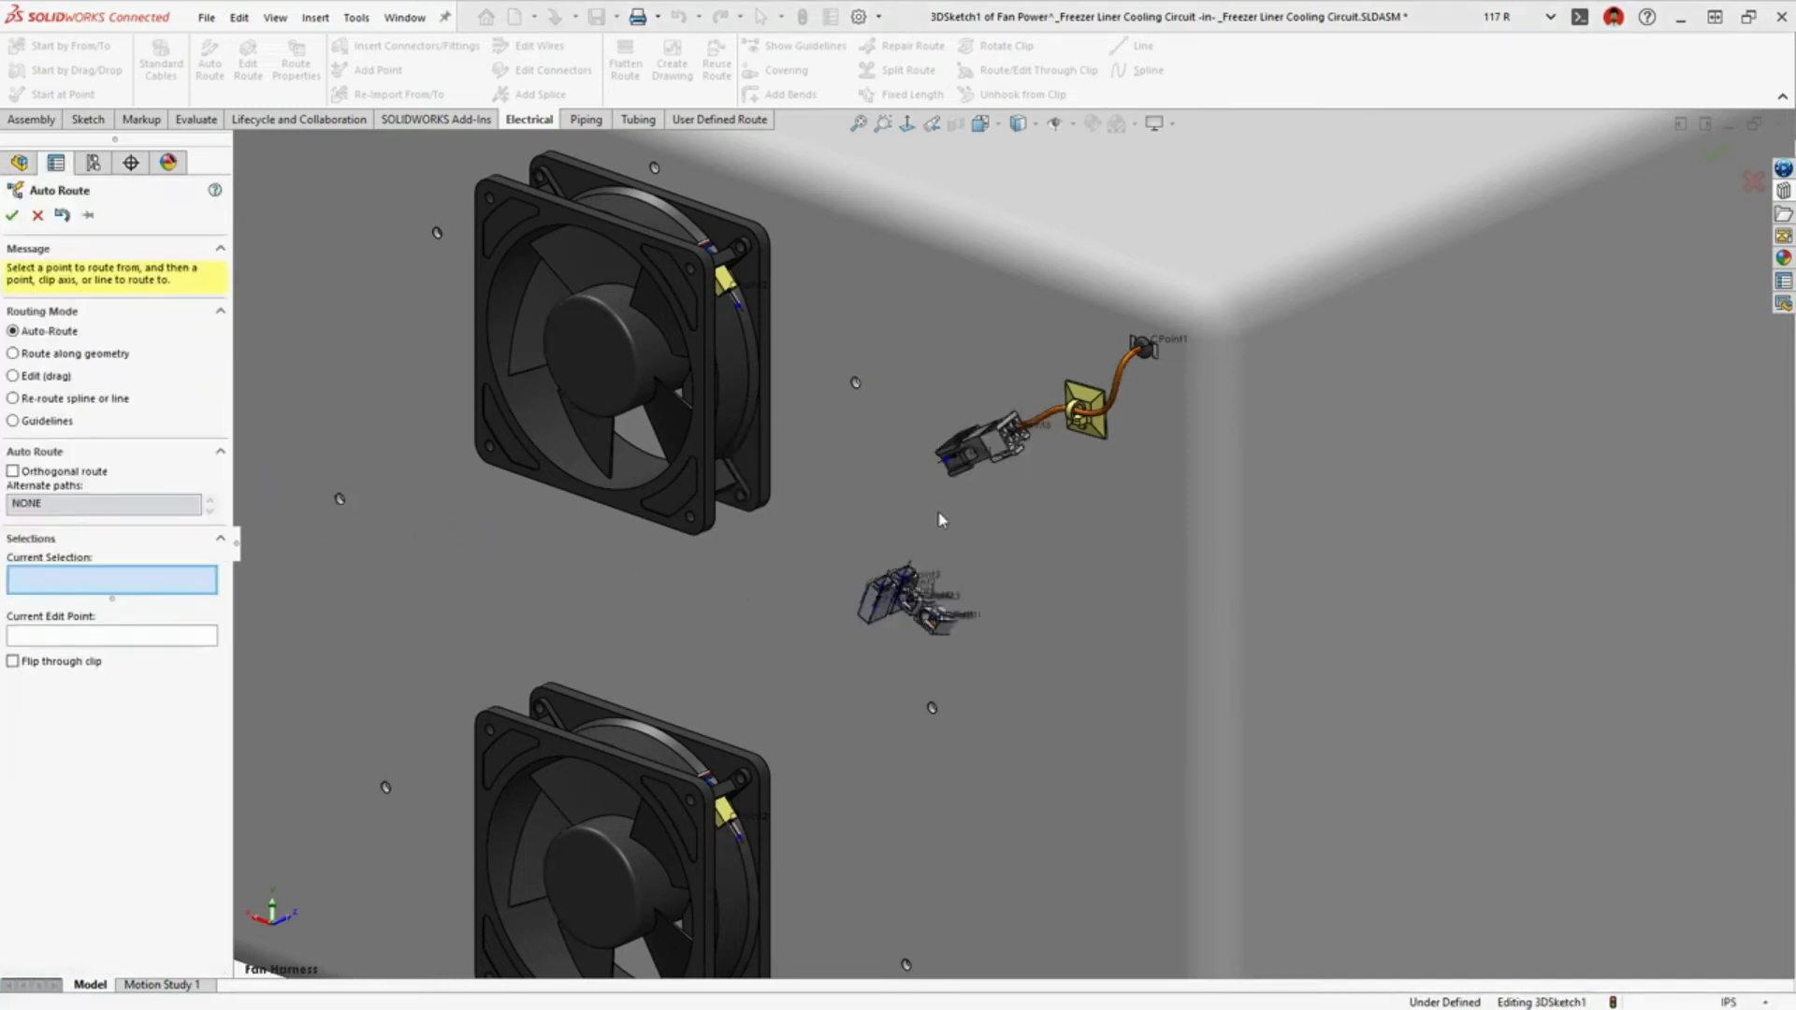
click(13, 433)
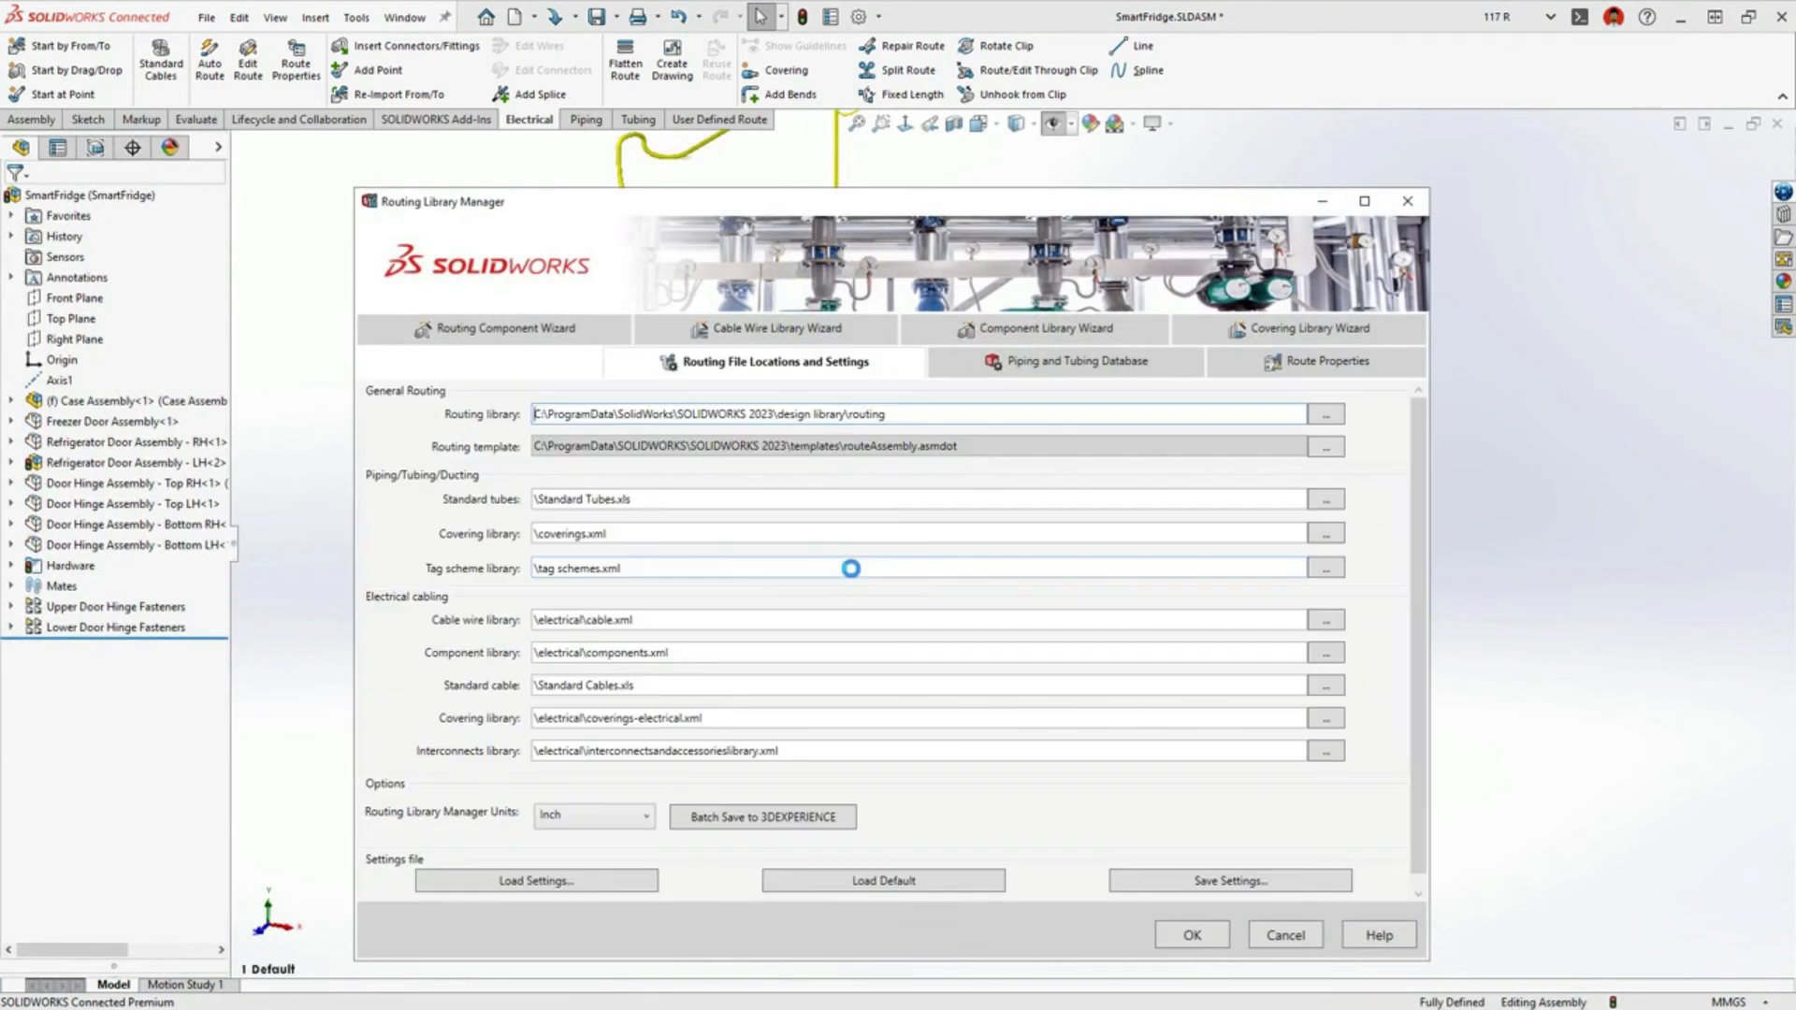
Batch-save the routing libraries to 3DEXPERIENCE and search 'molex' to list nine connector results.
click(761, 818)
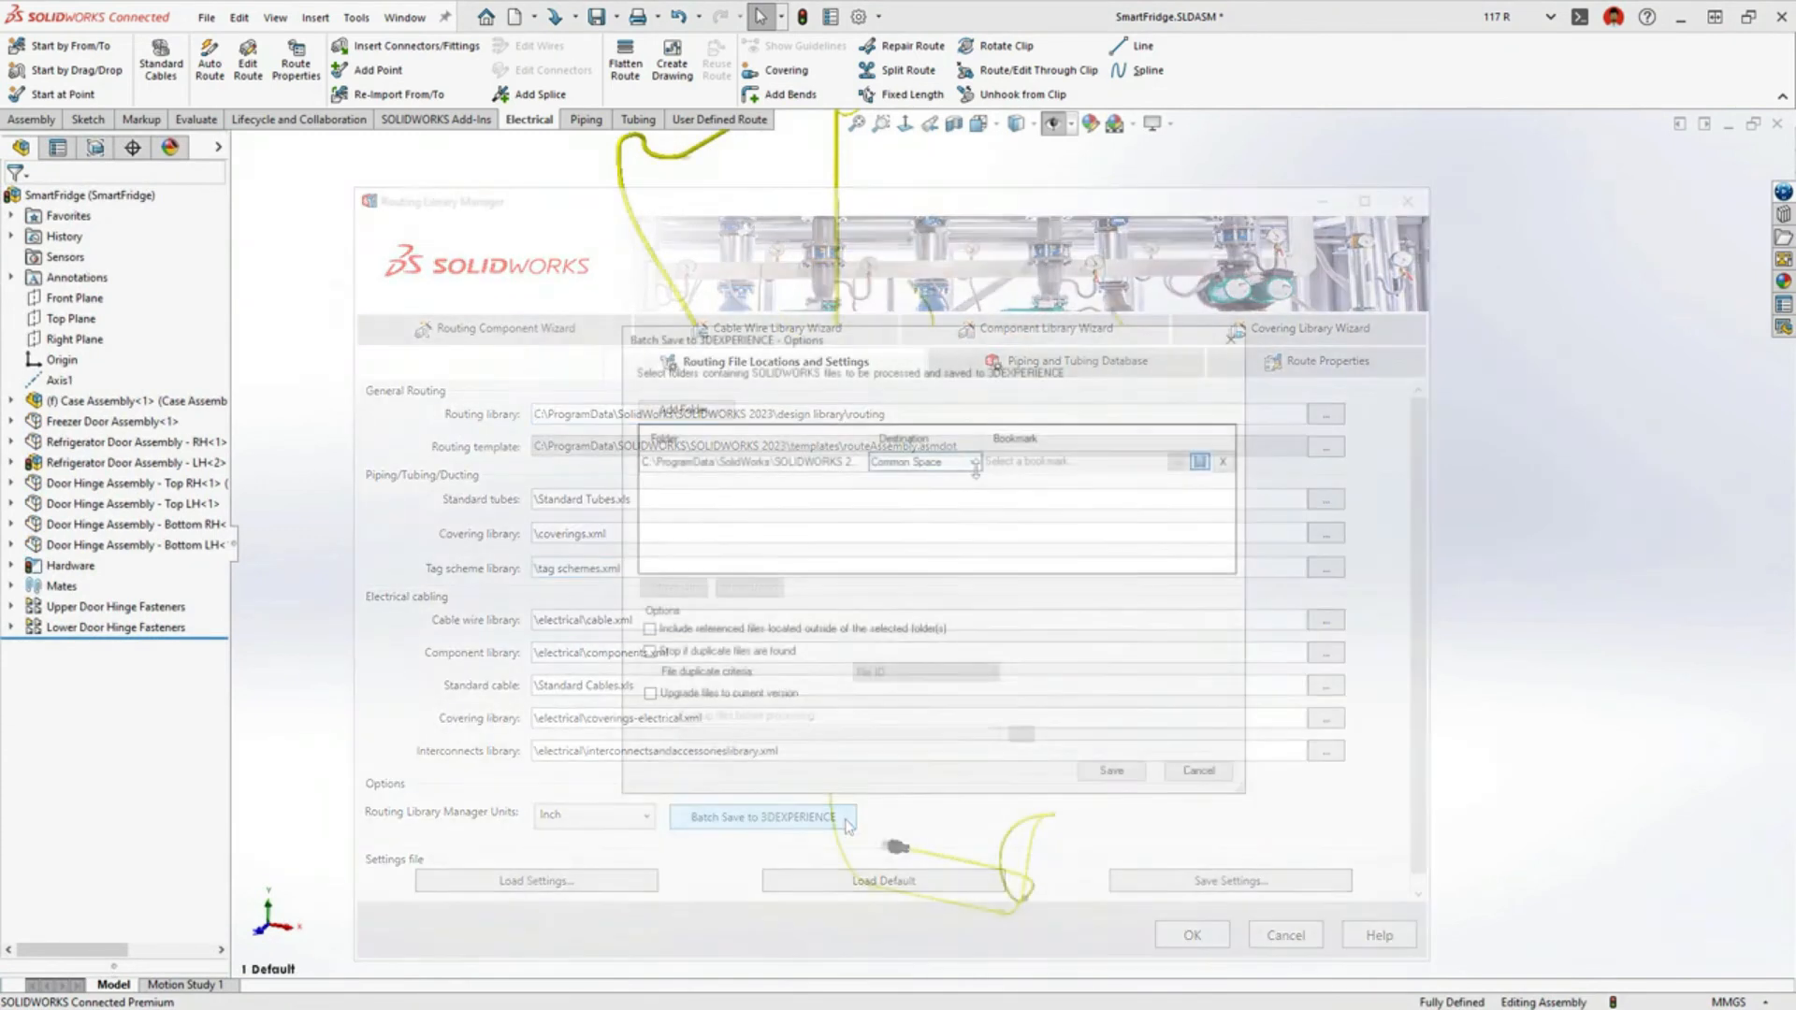
click(1200, 462)
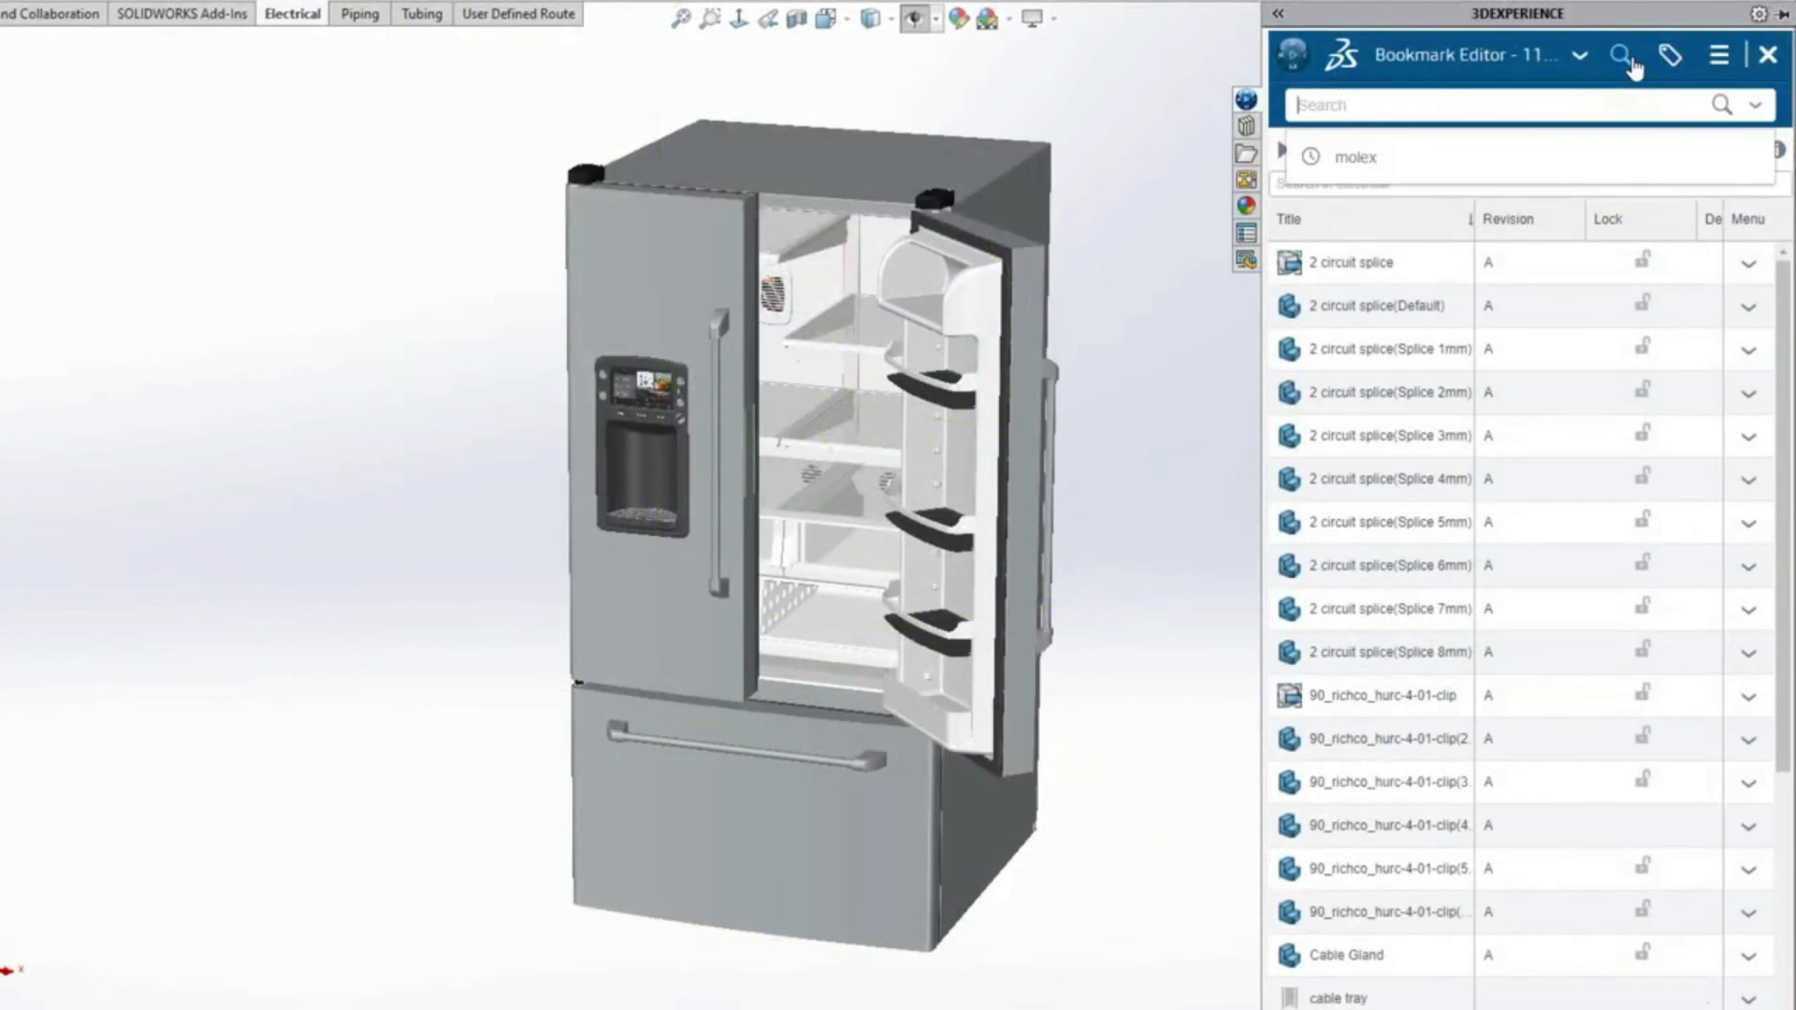
click(1355, 157)
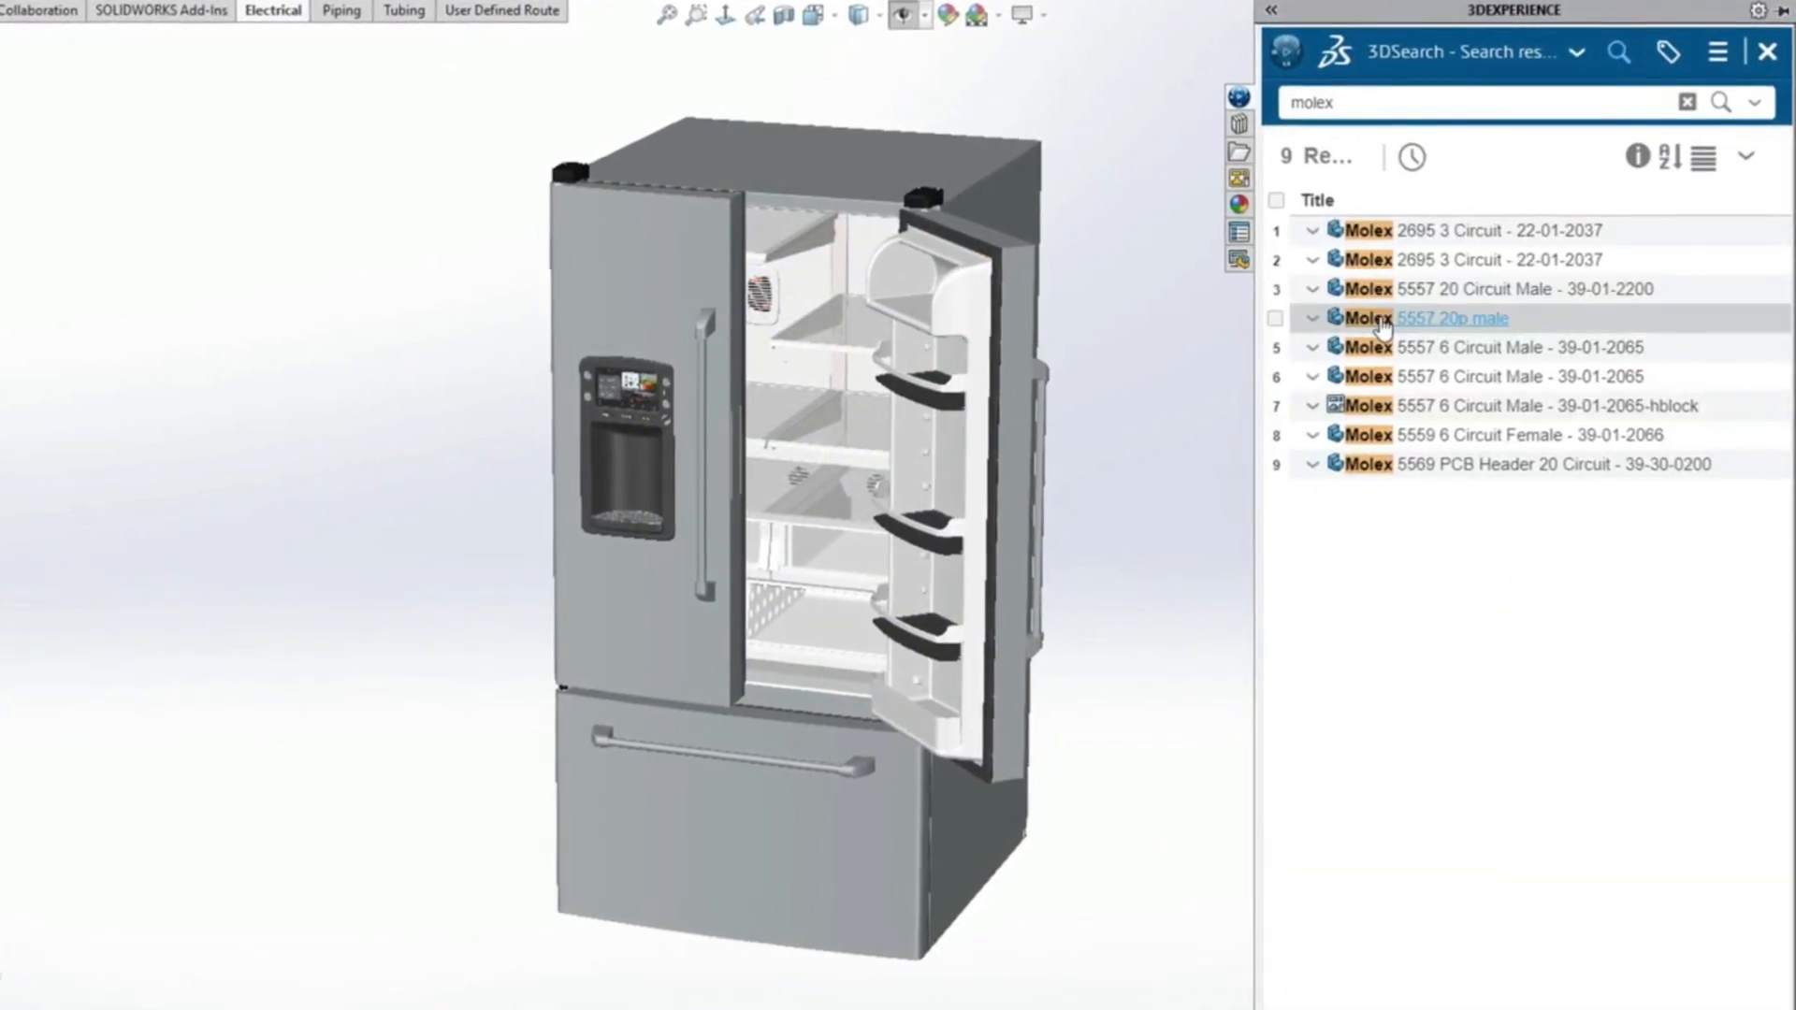